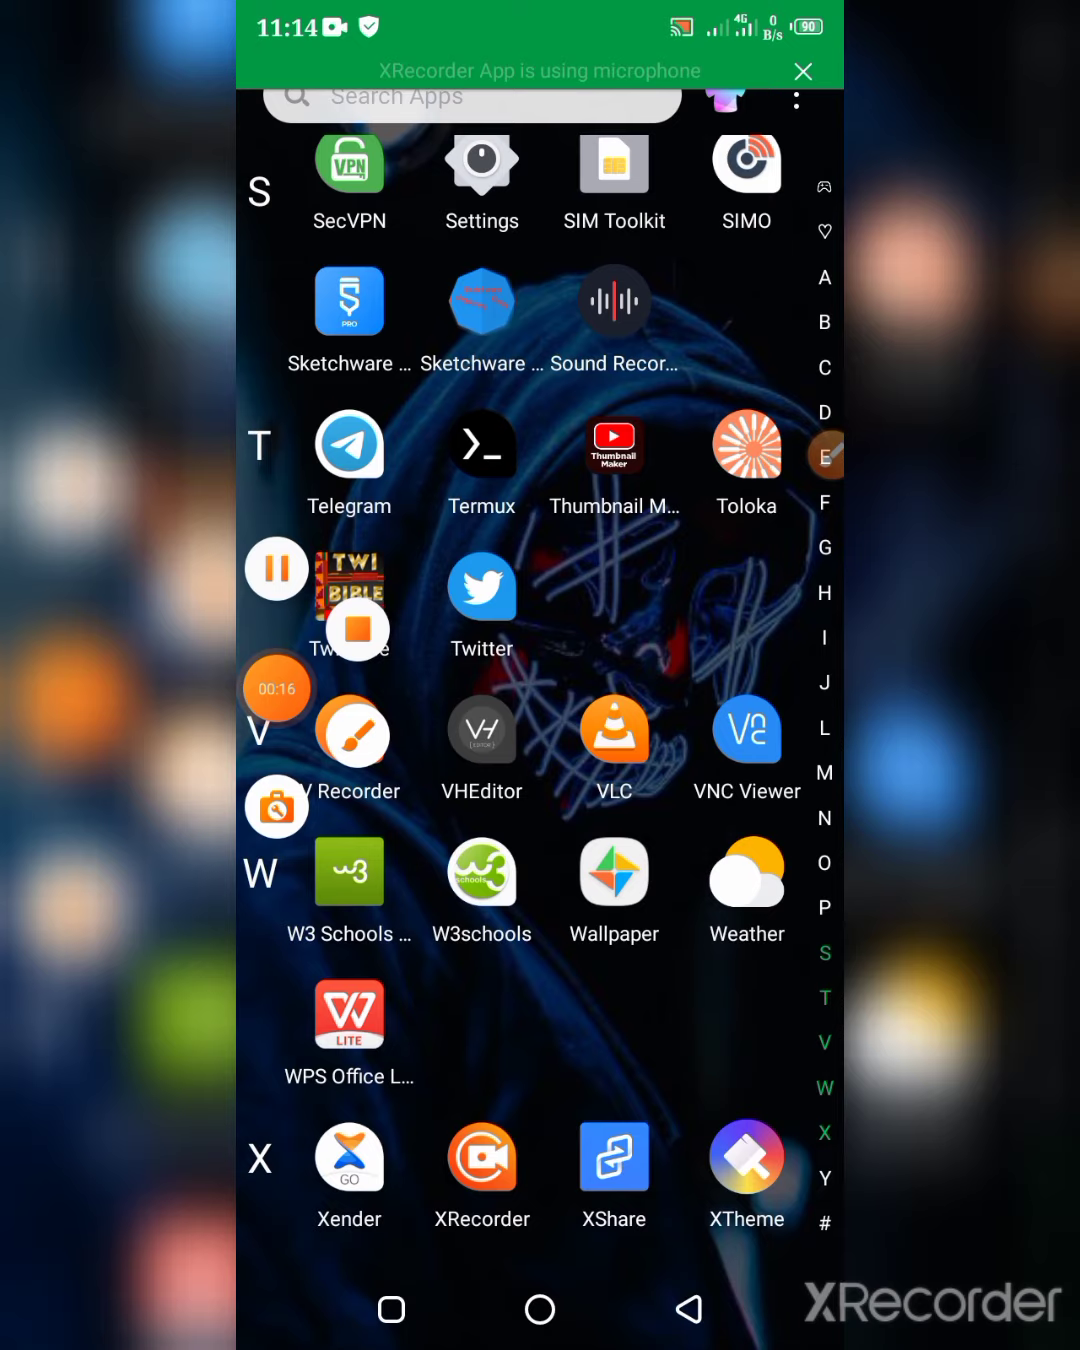
Launch Telegram from the app drawer to show its chat list
{"action": "scroll", "scroll_direction": "down", "scroll_amount": 3}
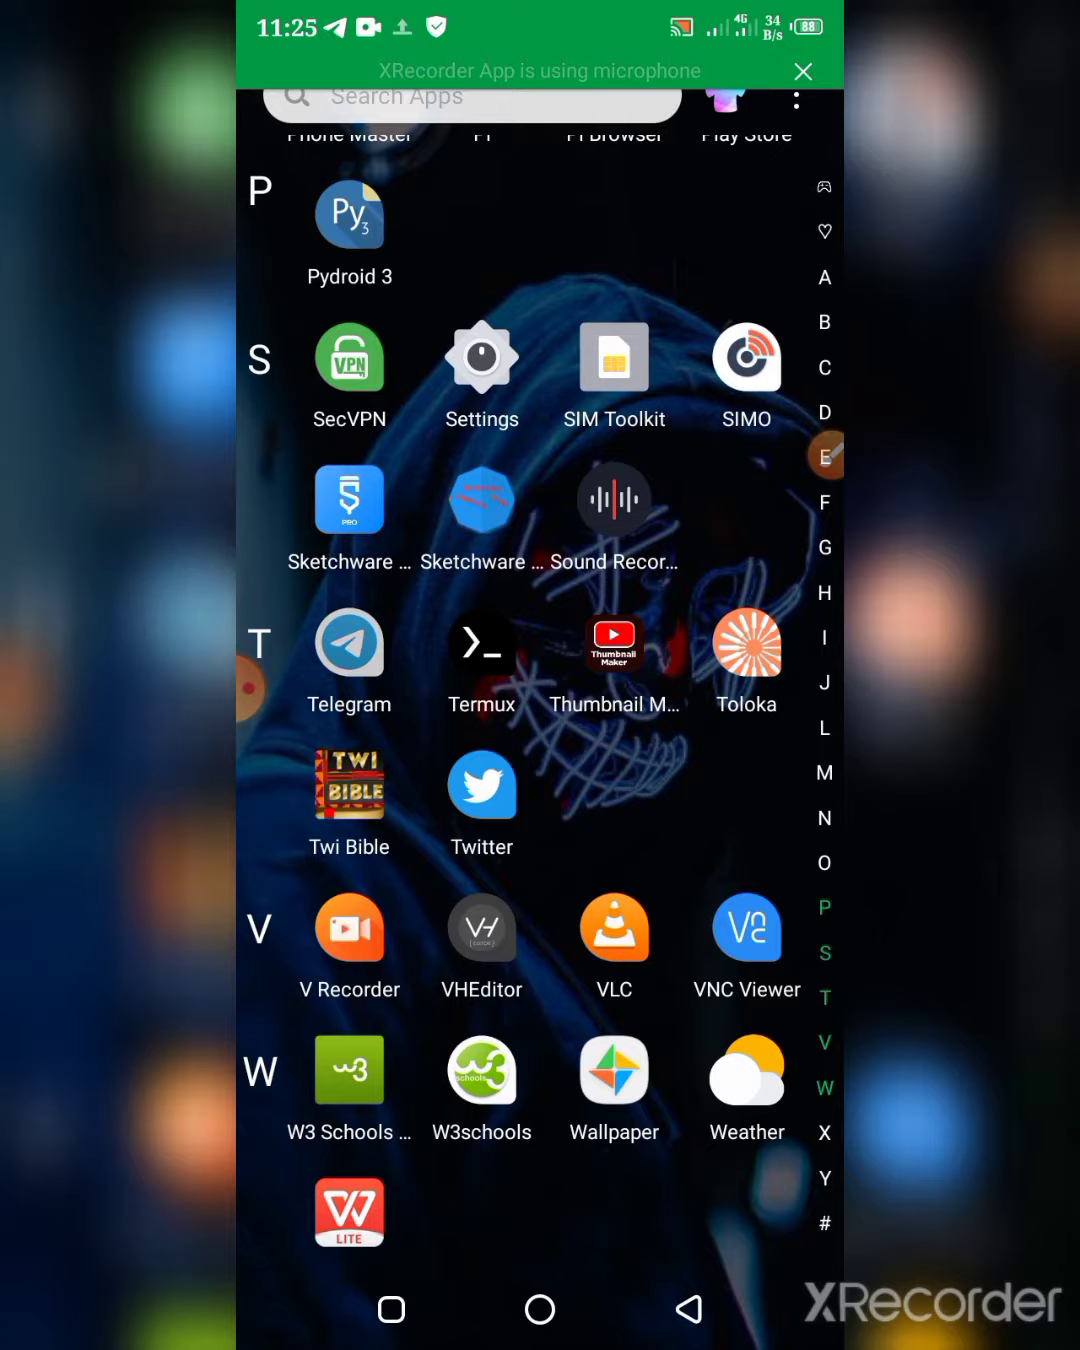
{"action": "left_click", "coordinate": [348, 644]}
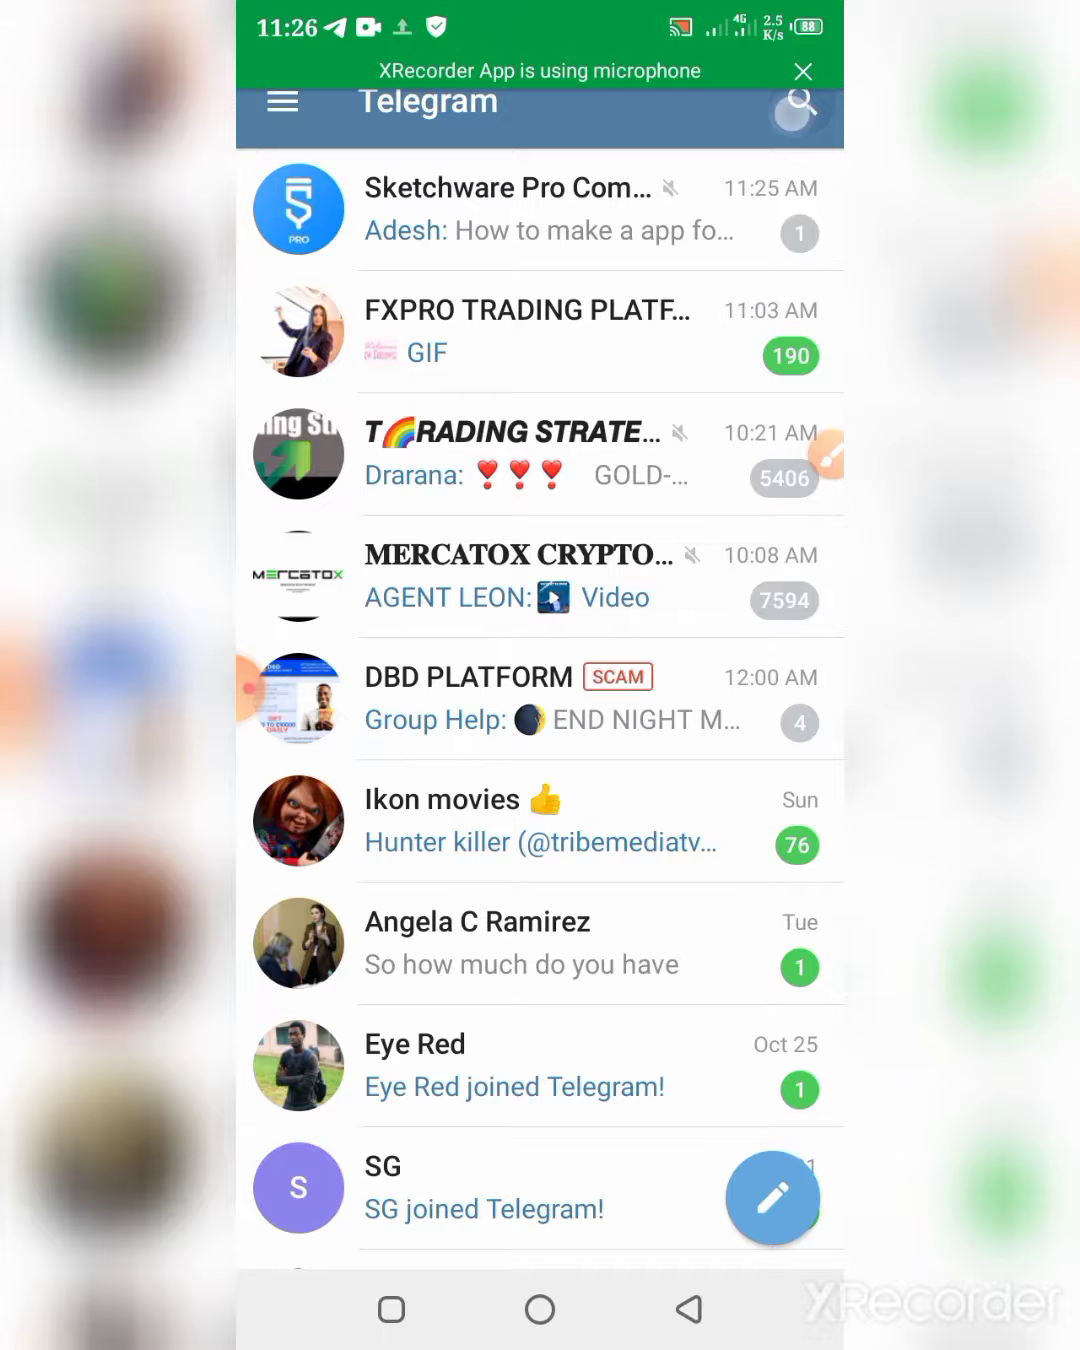
Search the chats for "sketchw" to surface the Sketchware Pro Community group
{"action": "left_click", "coordinate": [800, 104]}
{"action": "type", "text": "sketch"}
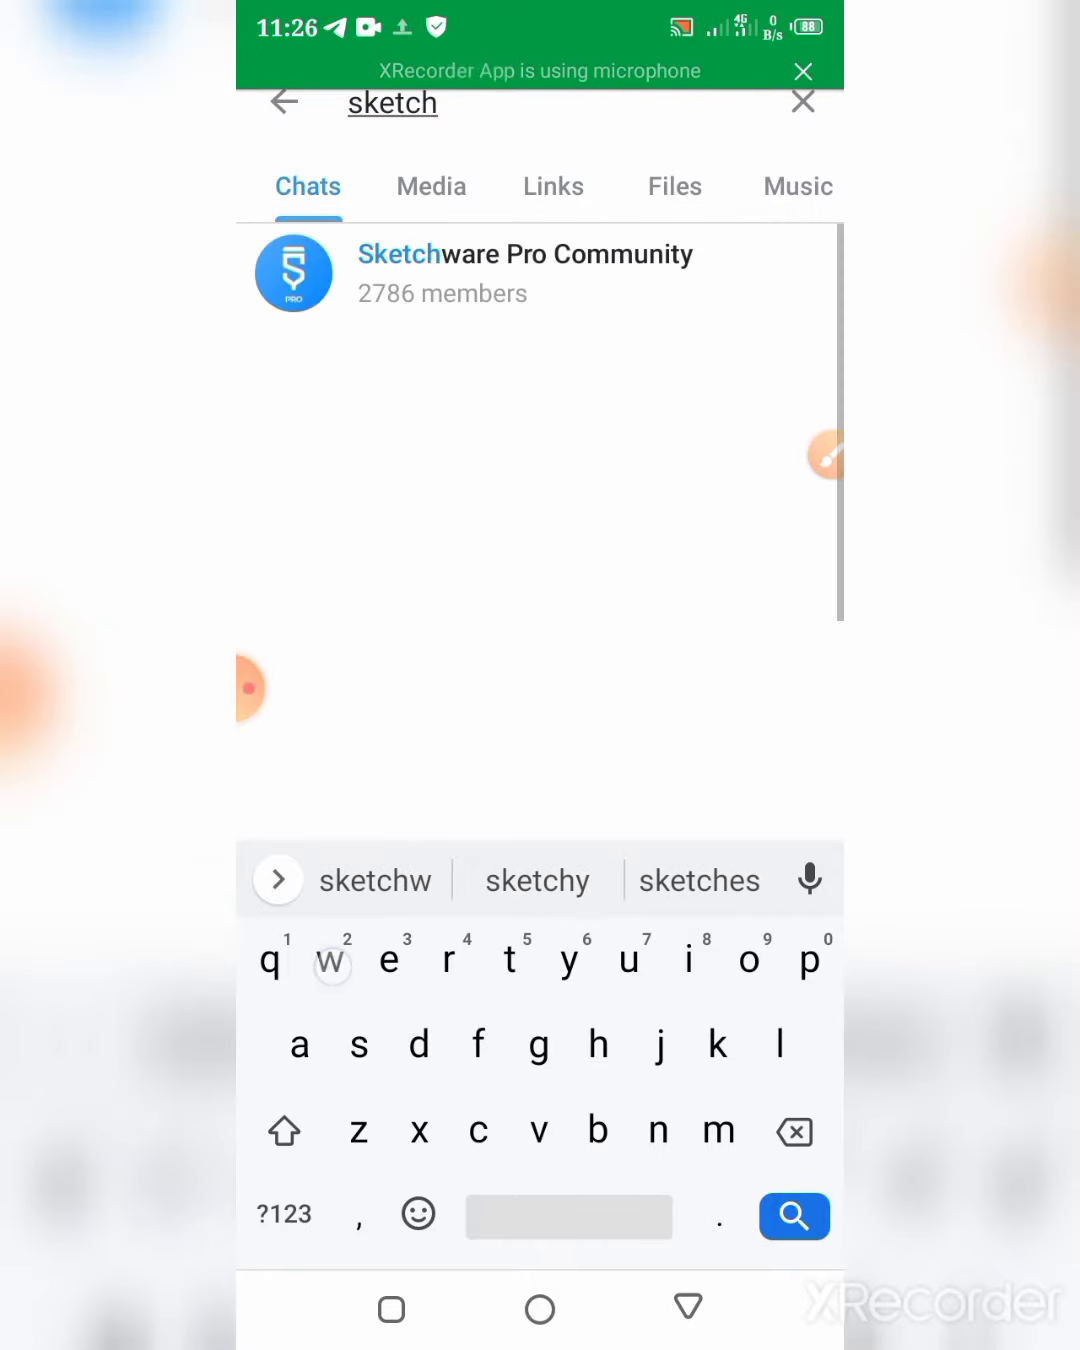
{"action": "type", "text": "w"}
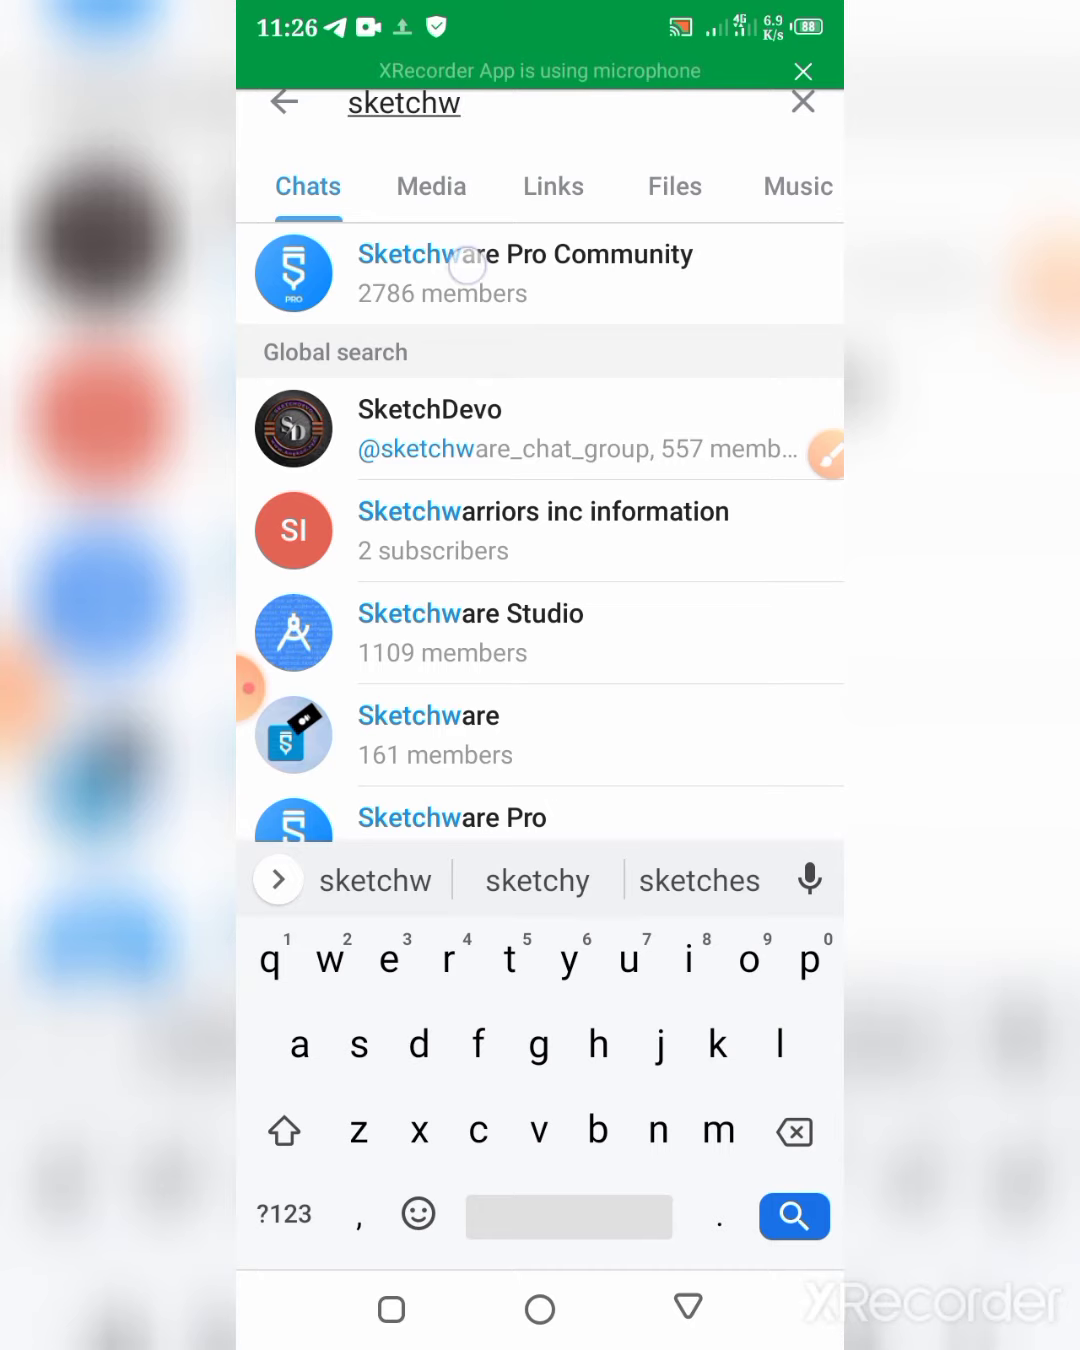
Enter the Sketchware Pro Community group and bring up its info page with the Members list
{"action": "left_click", "coordinate": [524, 272]}
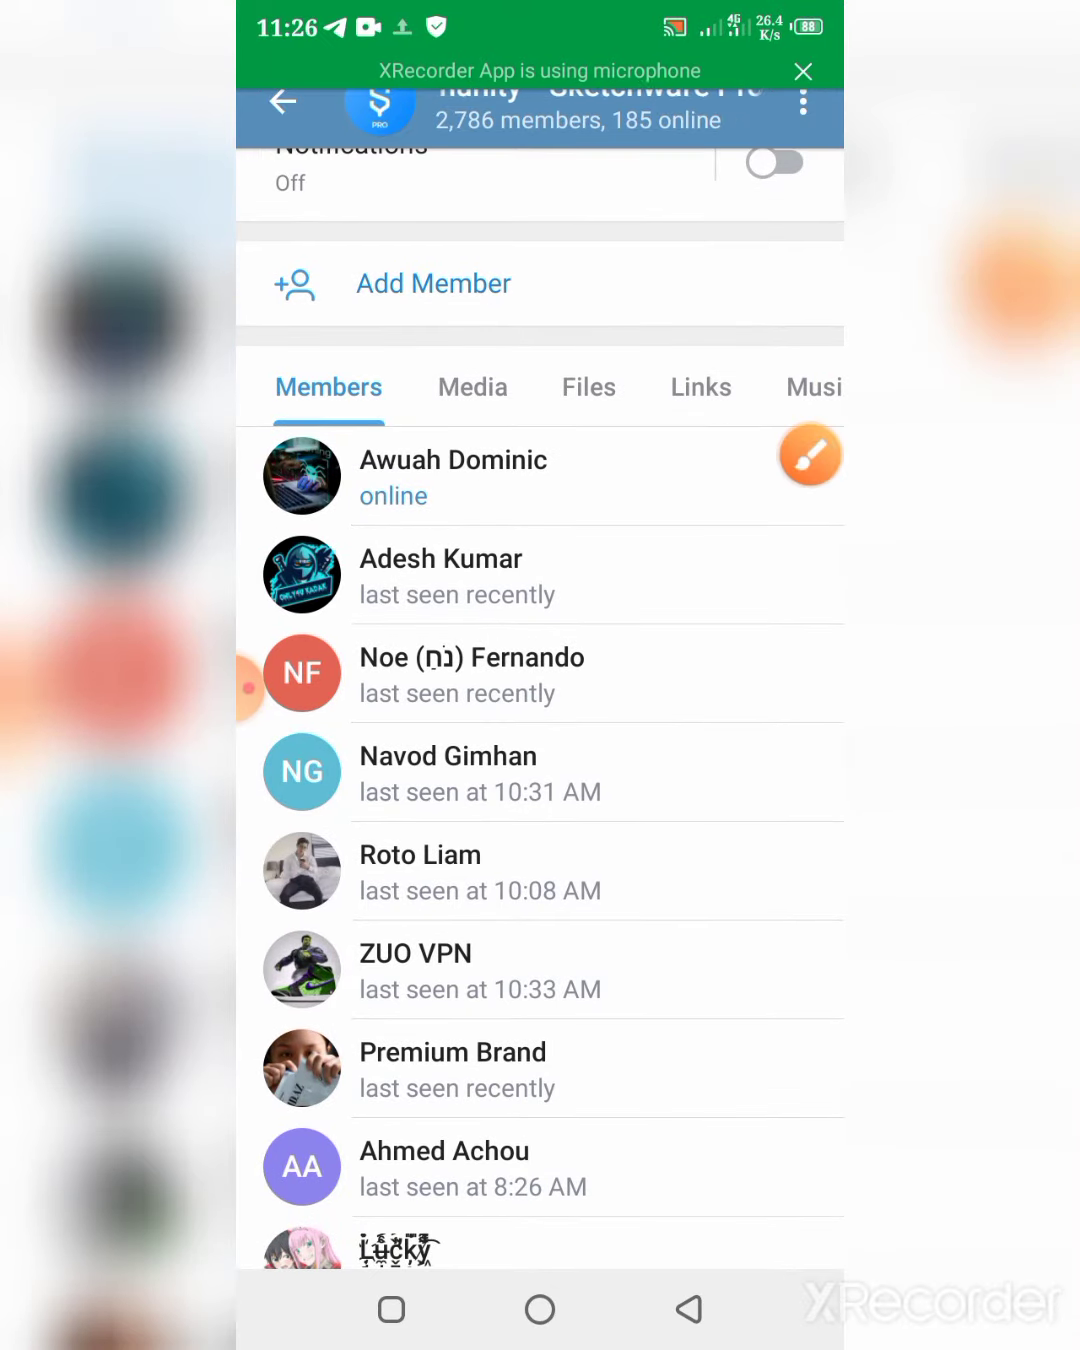
{"action": "left_click", "coordinate": [810, 456]}
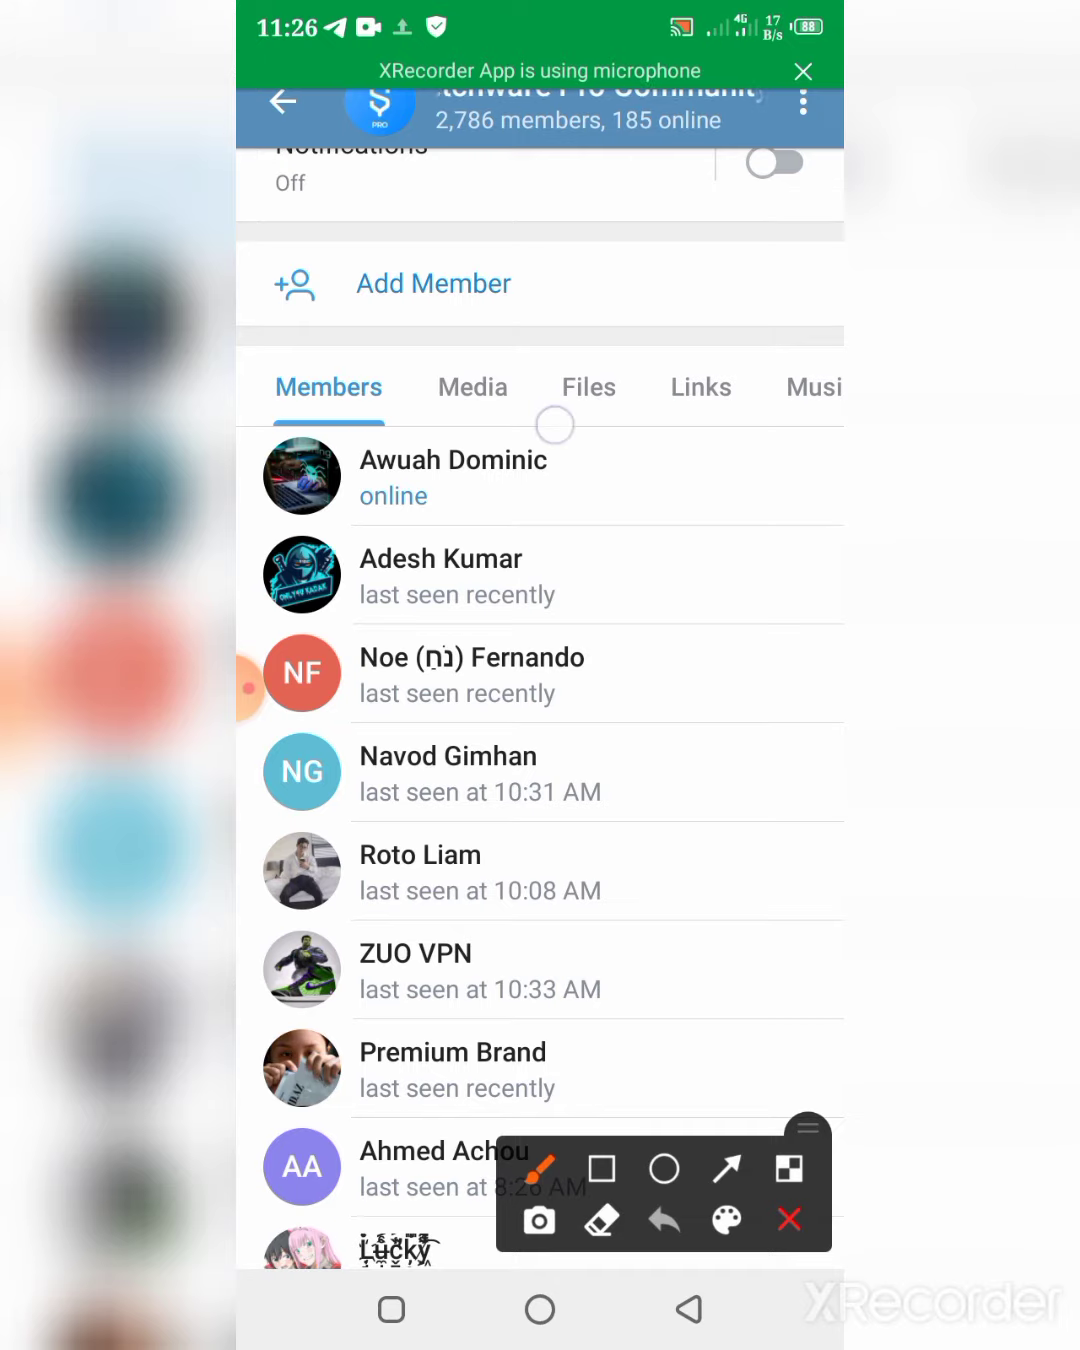
{"action": "left_click_drag", "start_coordinate": [550, 430], "coordinate": [664, 394]}
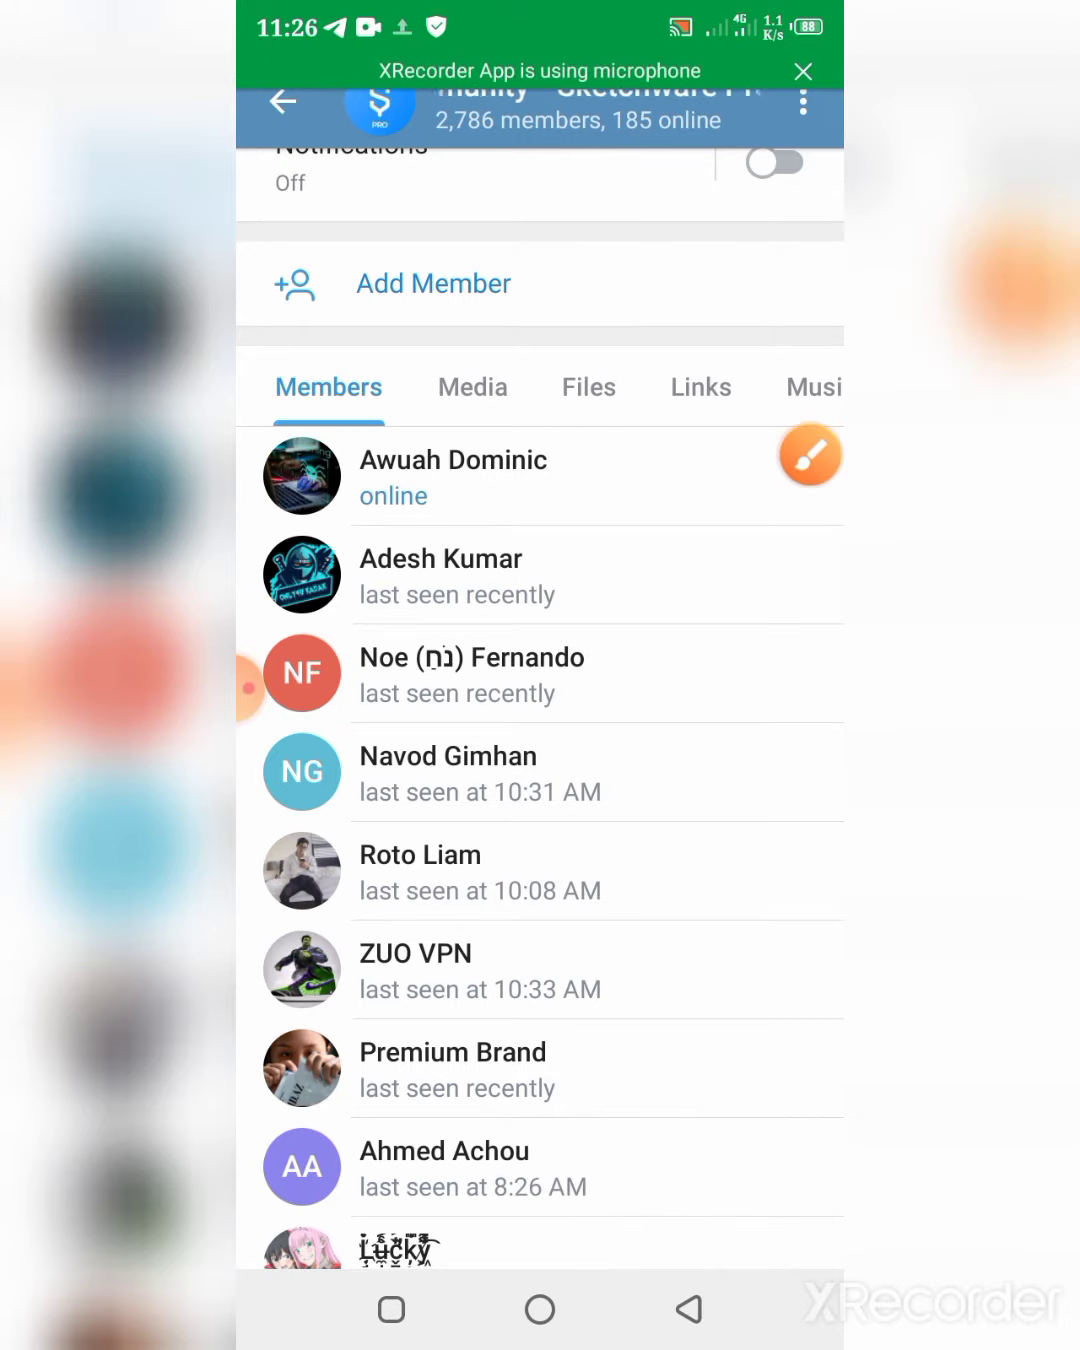
Browse the group's shared Files back to the late-September uploads with Sketchware_Pro_6.3.0_fix1.apk
{"action": "left_click", "coordinate": [588, 388]}
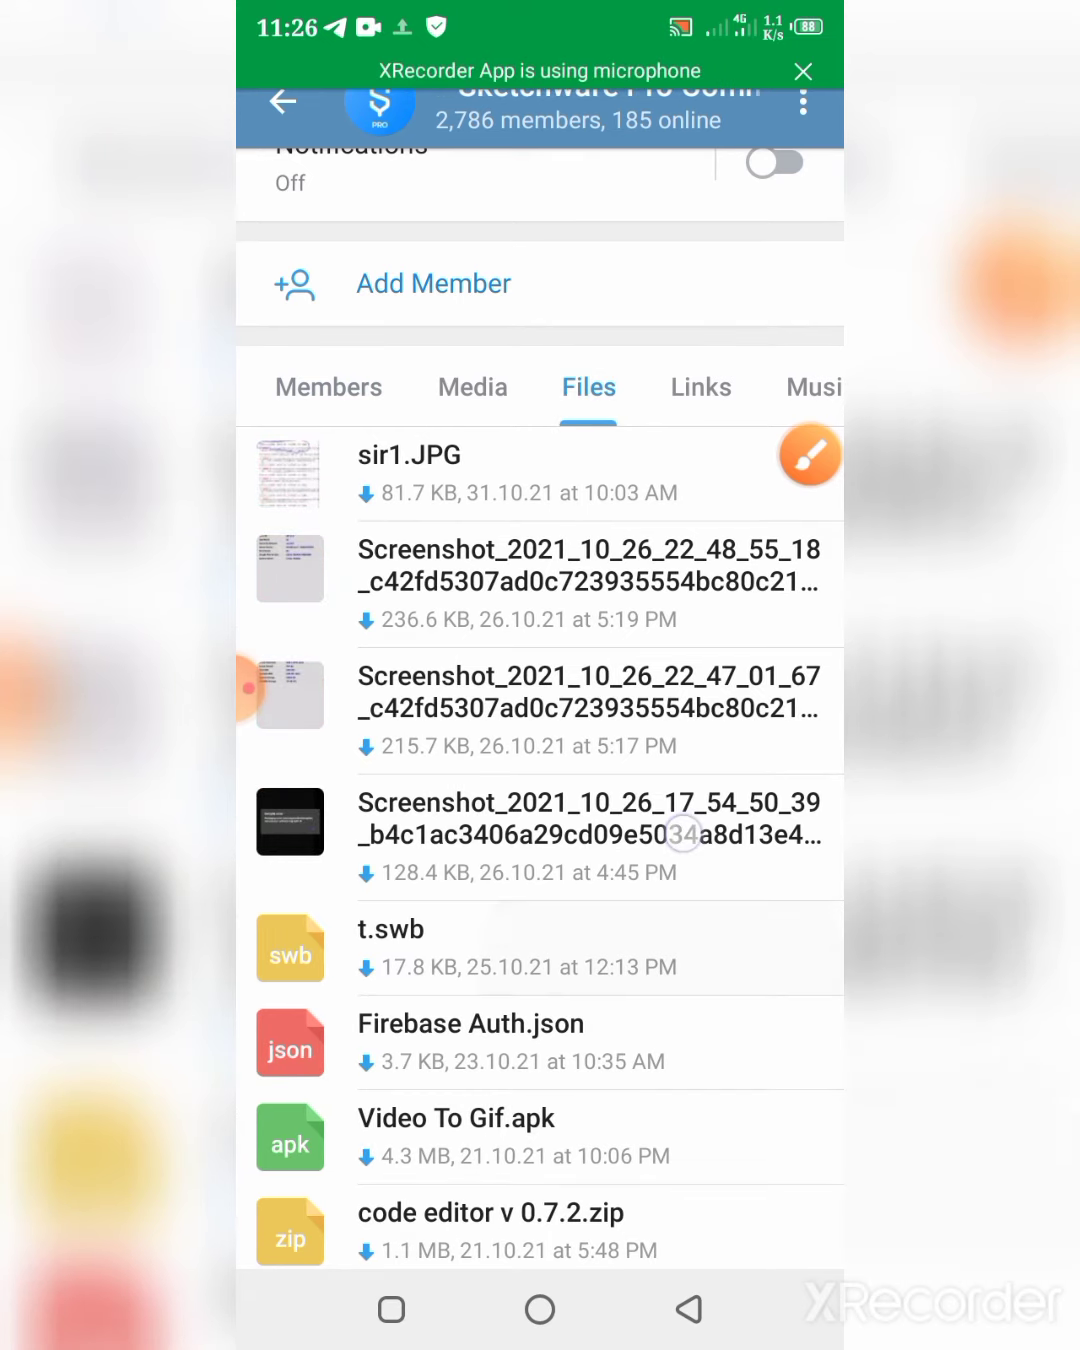
{"action": "scroll", "scroll_direction": "down", "scroll_amount": 3}
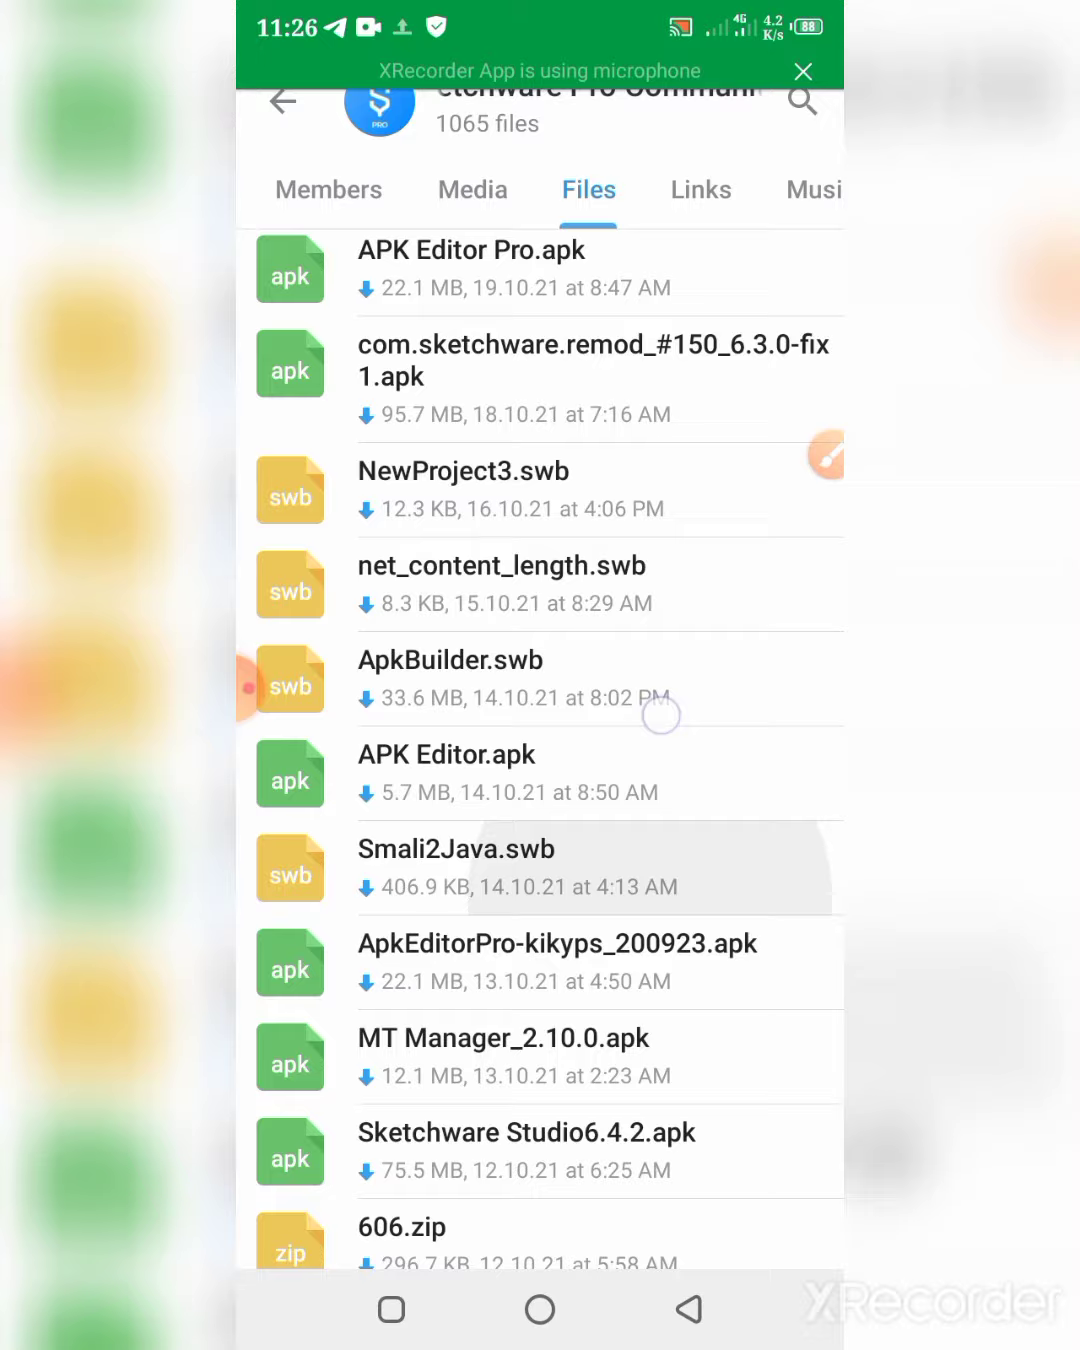
{"action": "scroll", "scroll_direction": "down", "scroll_amount": 3}
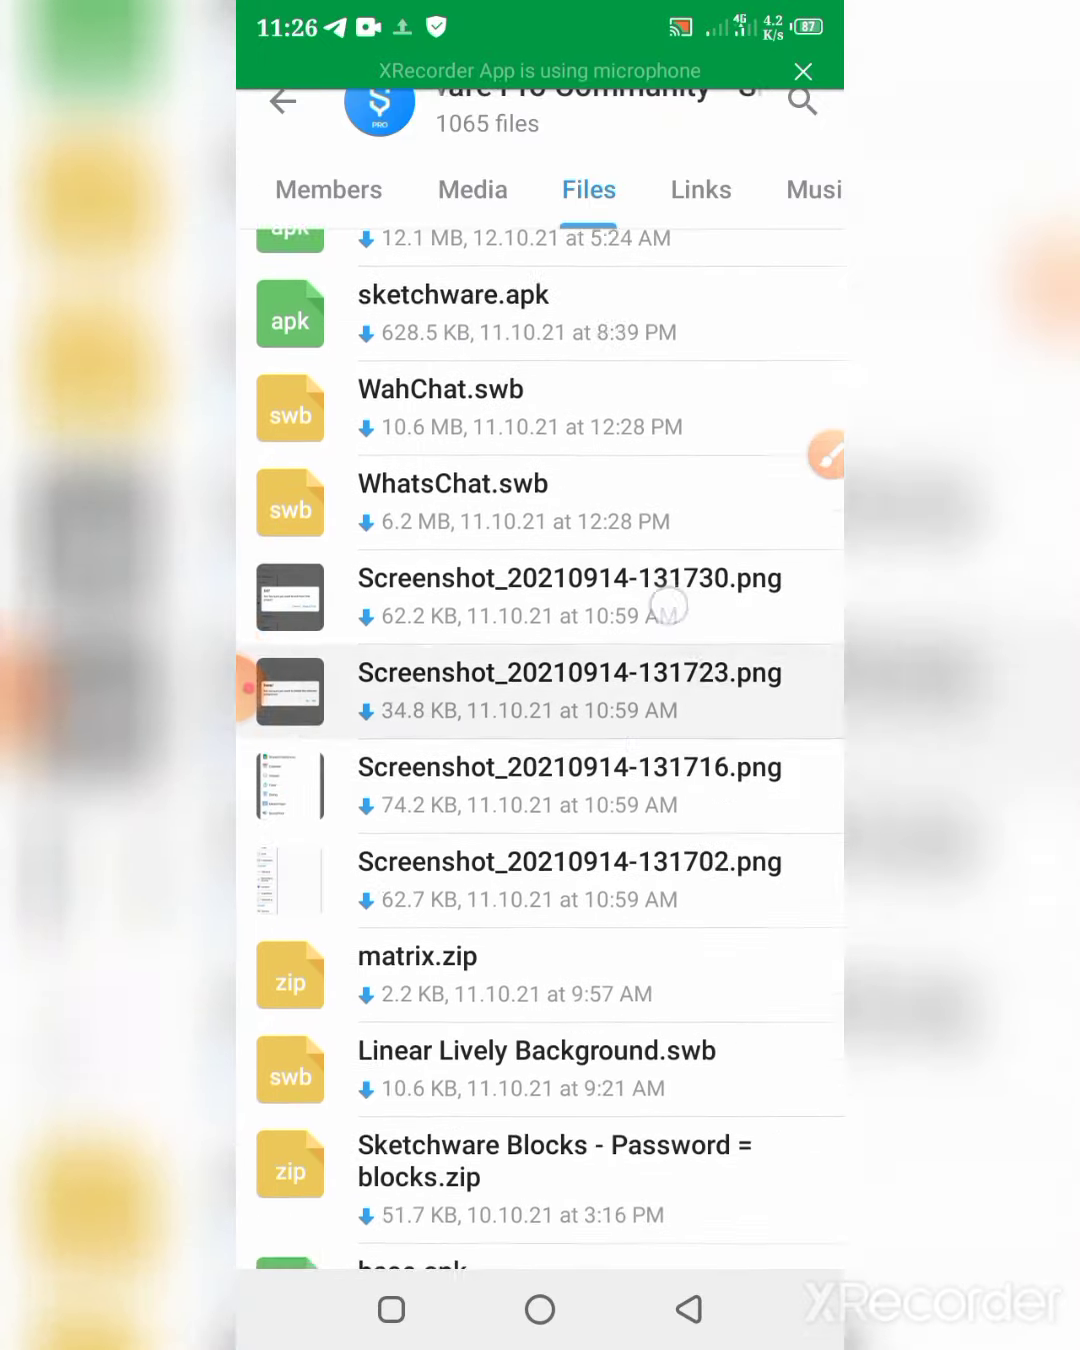
{"action": "scroll", "scroll_direction": "down", "scroll_amount": 3}
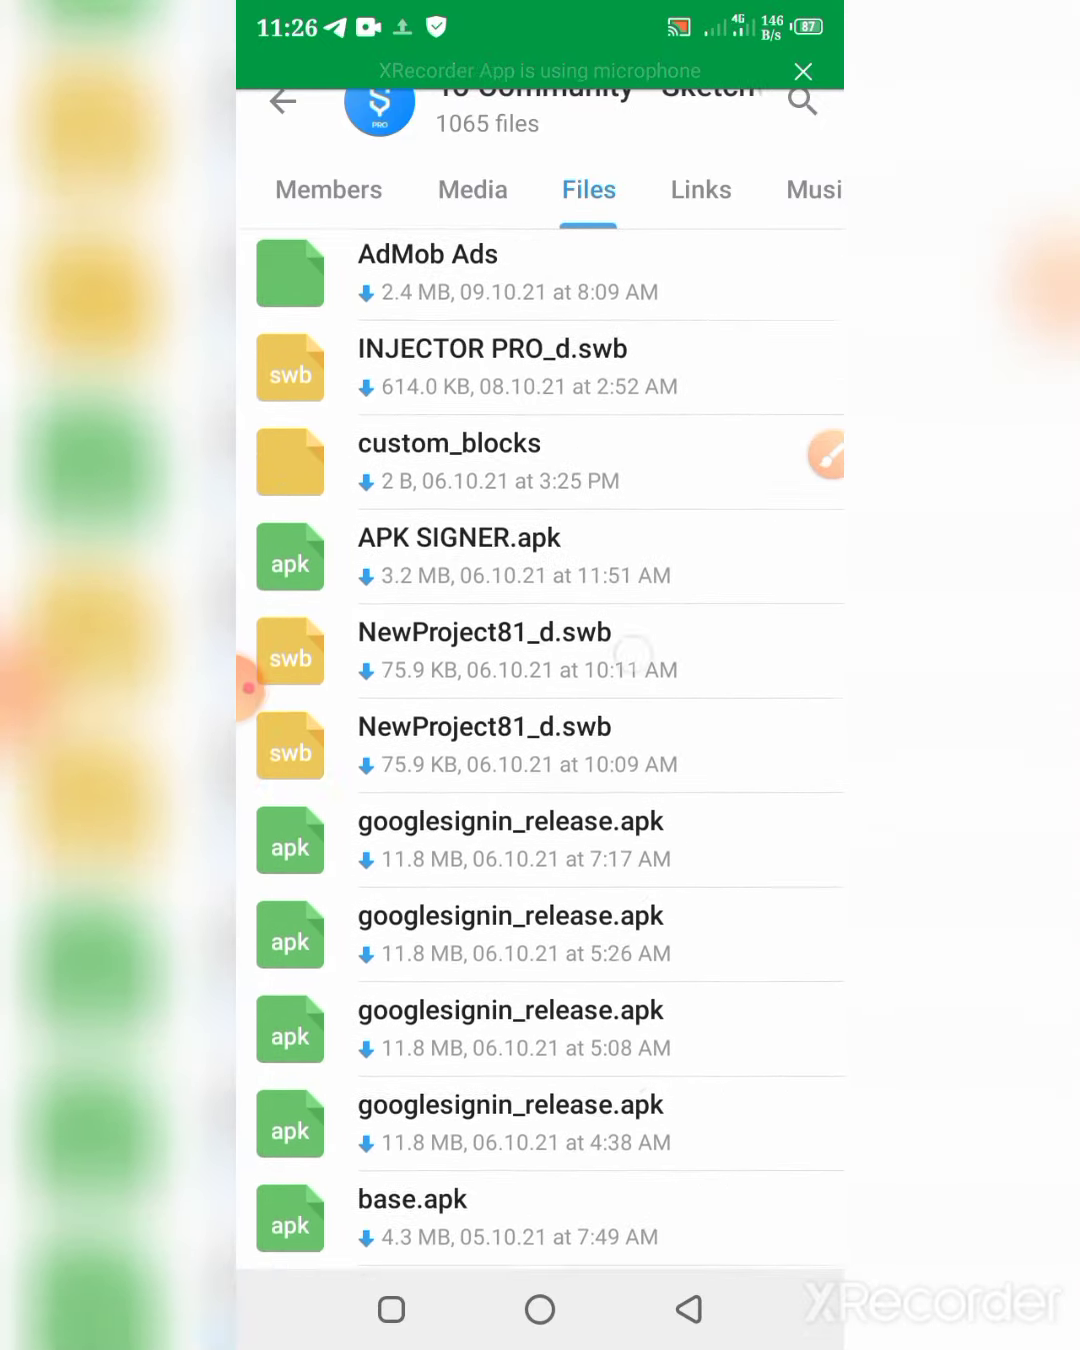
{"action": "scroll", "scroll_direction": "down", "scroll_amount": 3}
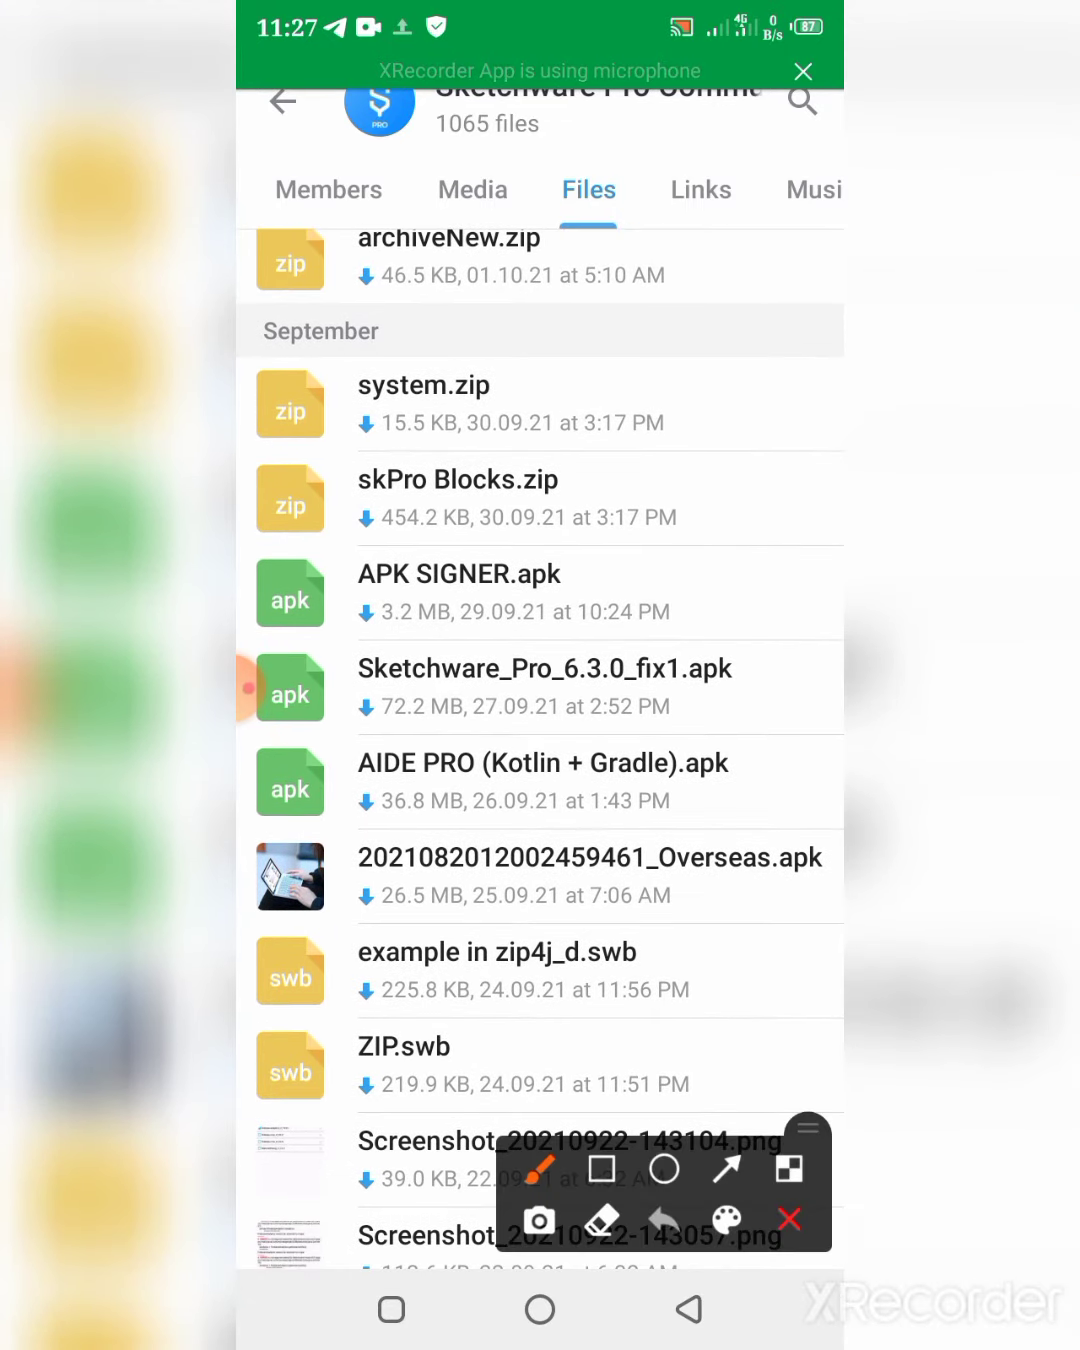
{"action": "left_click_drag", "start_coordinate": [360, 712], "coordinate": [710, 712]}
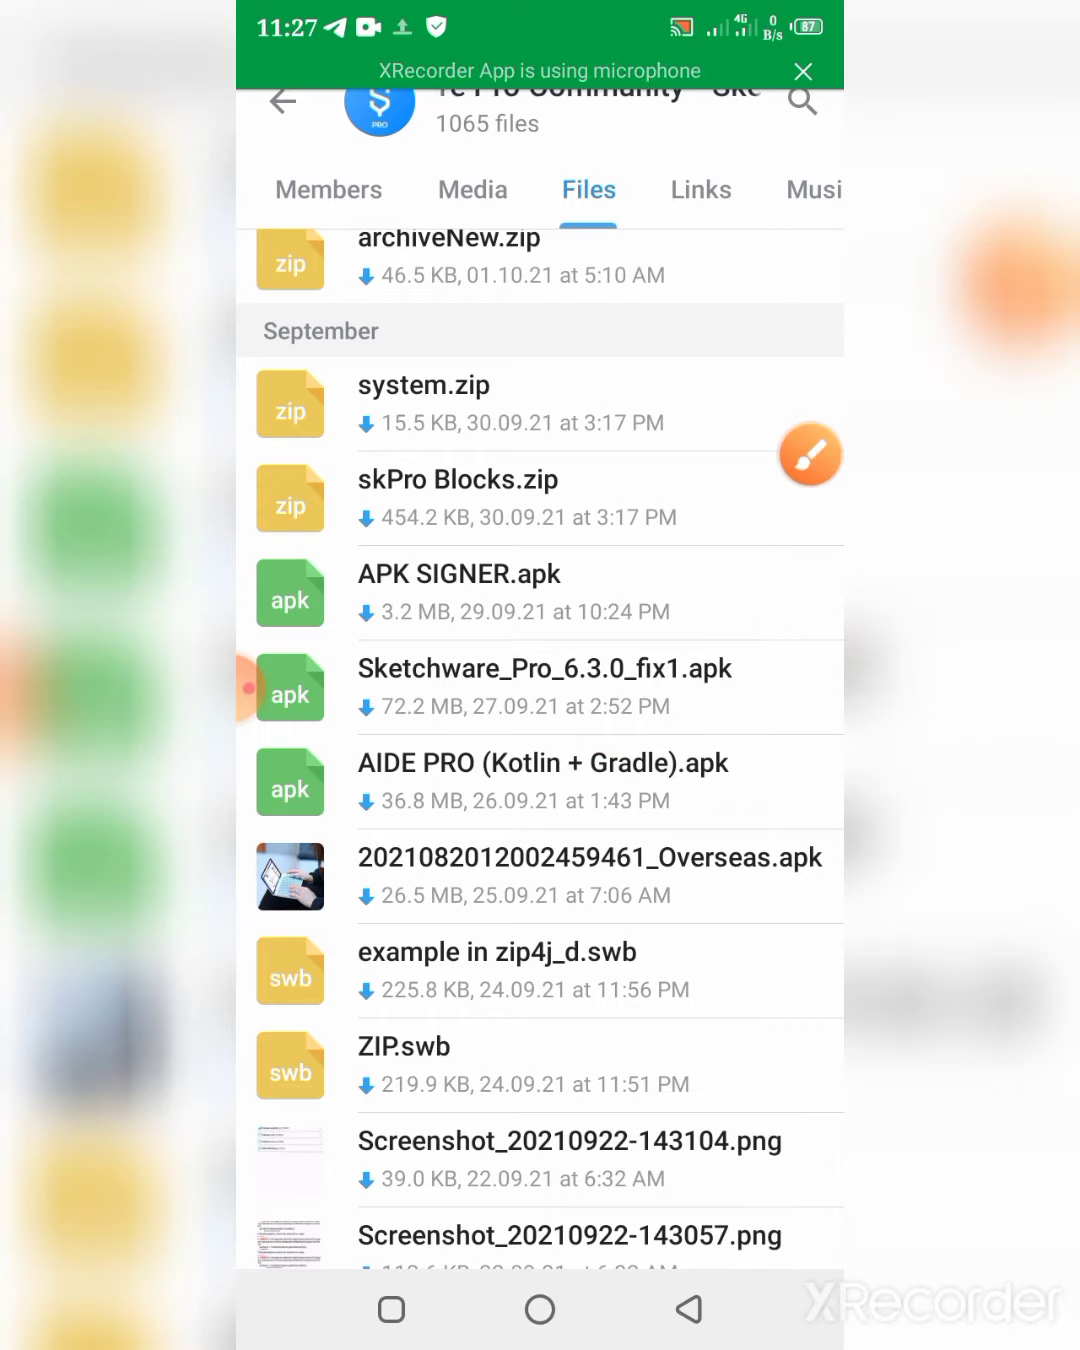
{"action": "scroll", "scroll_direction": "down", "scroll_amount": 3}
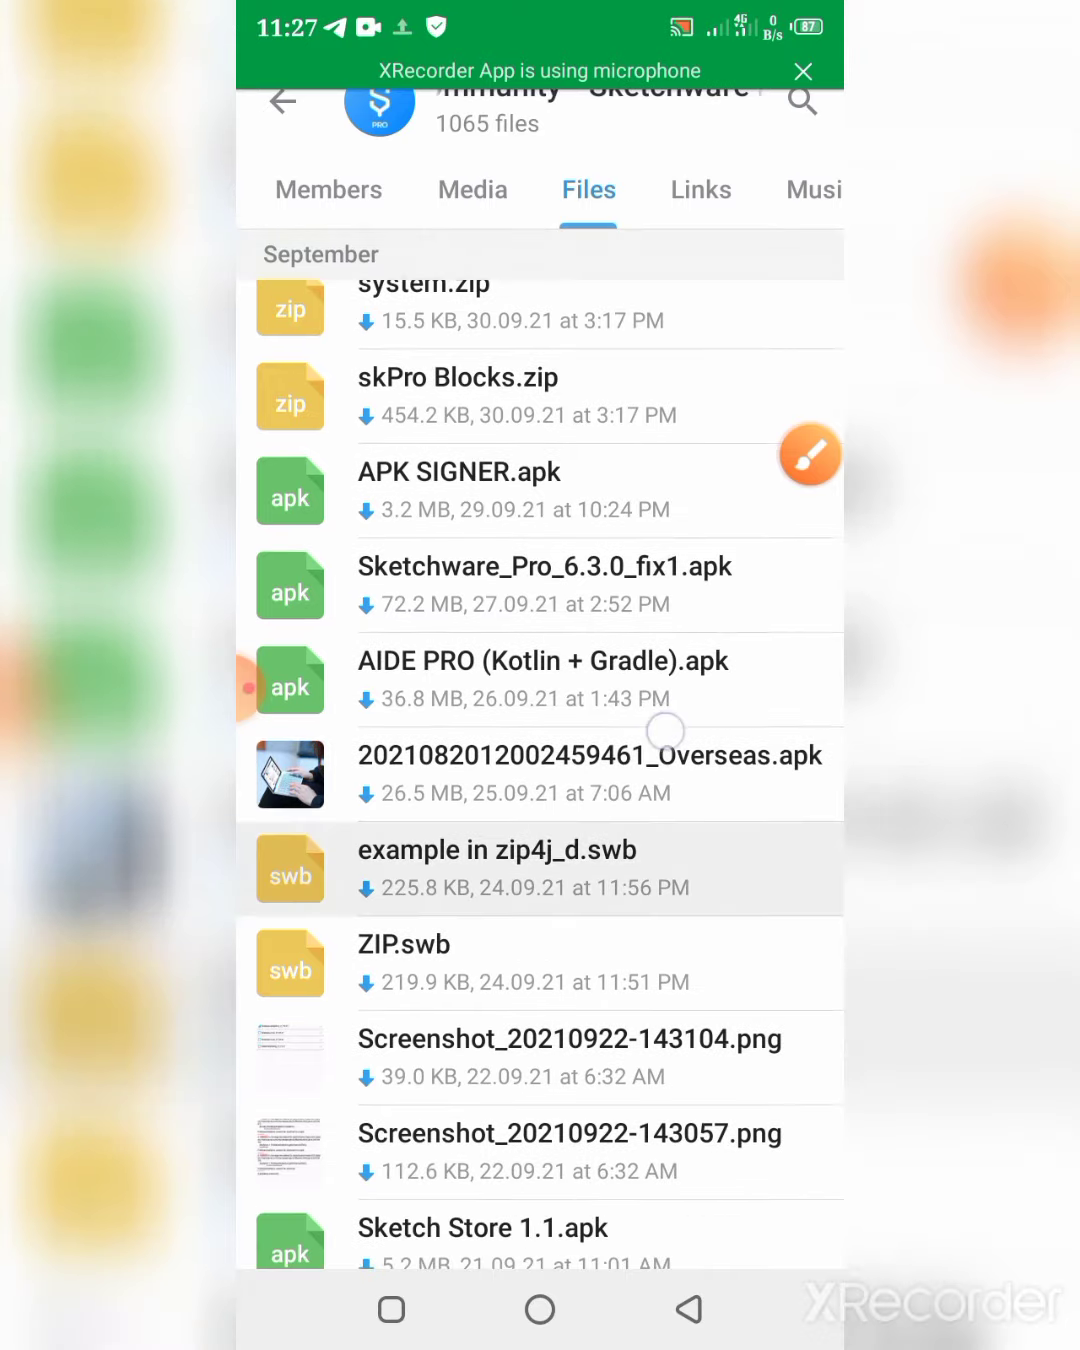